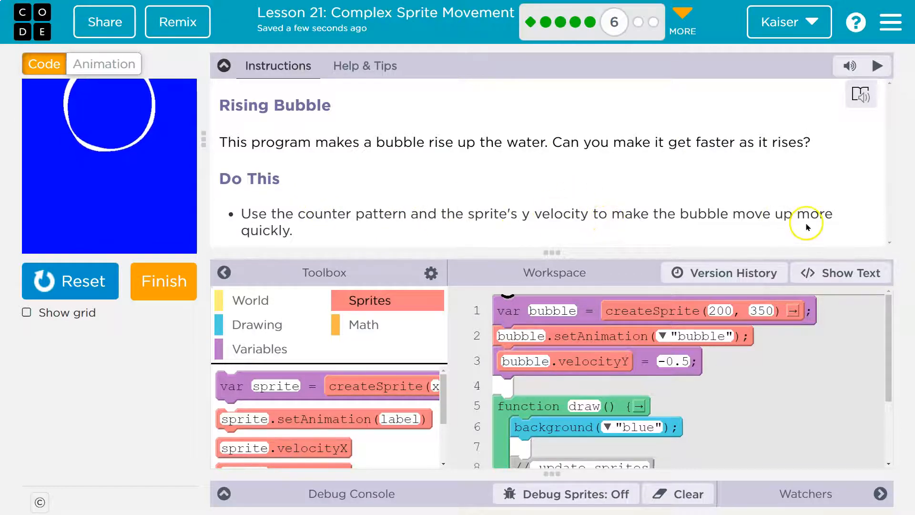
Collapse the lesson instructions and reset the running Rising Bubble program.
click(223, 65)
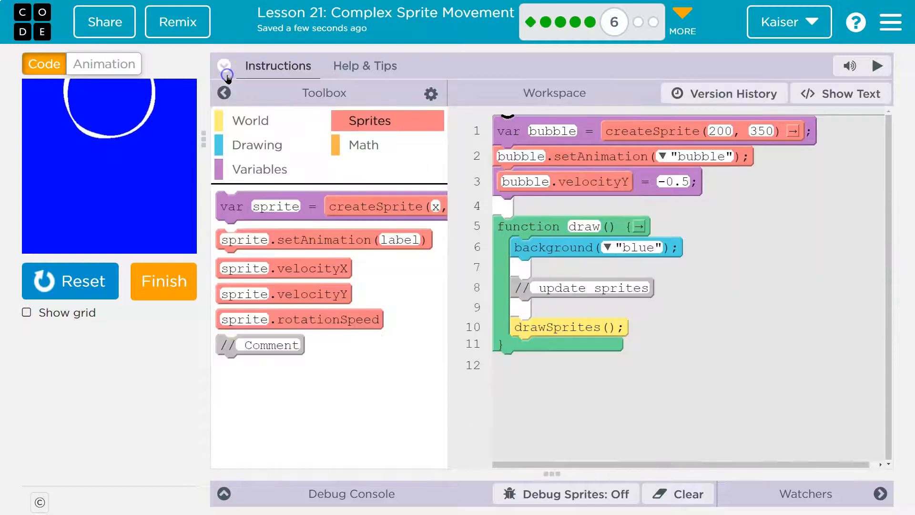
click(69, 280)
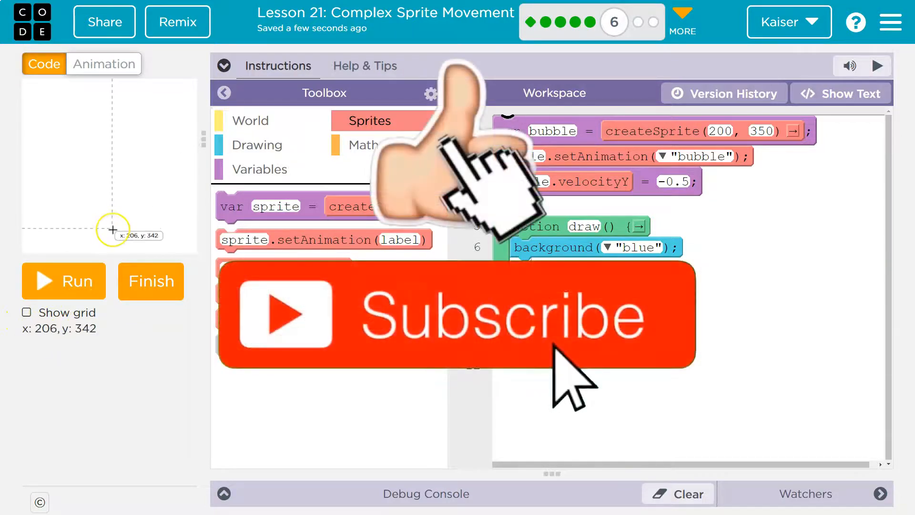
drag(112, 229, 112, 253)
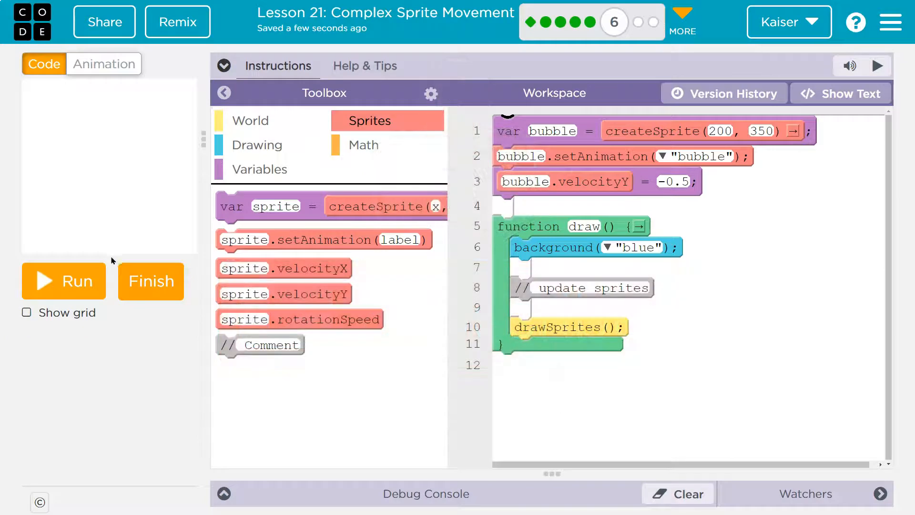
click(27, 312)
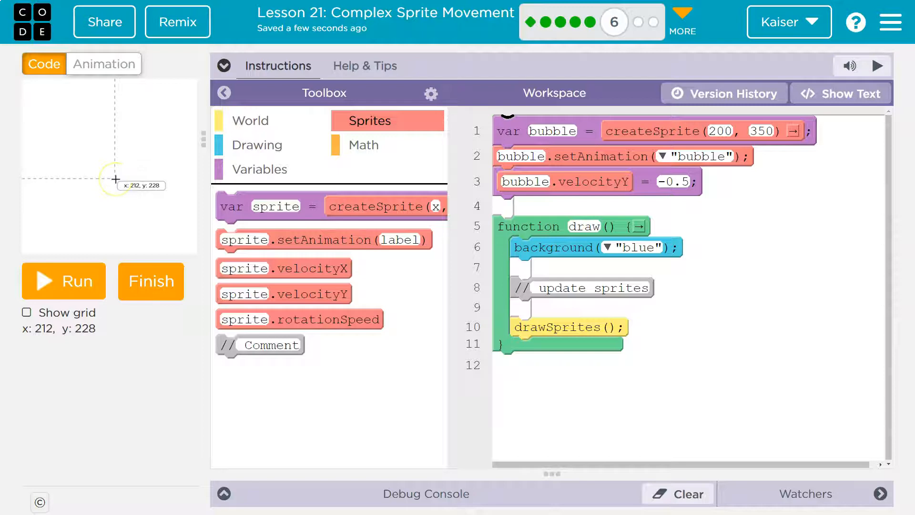
mouse_move(123, 86)
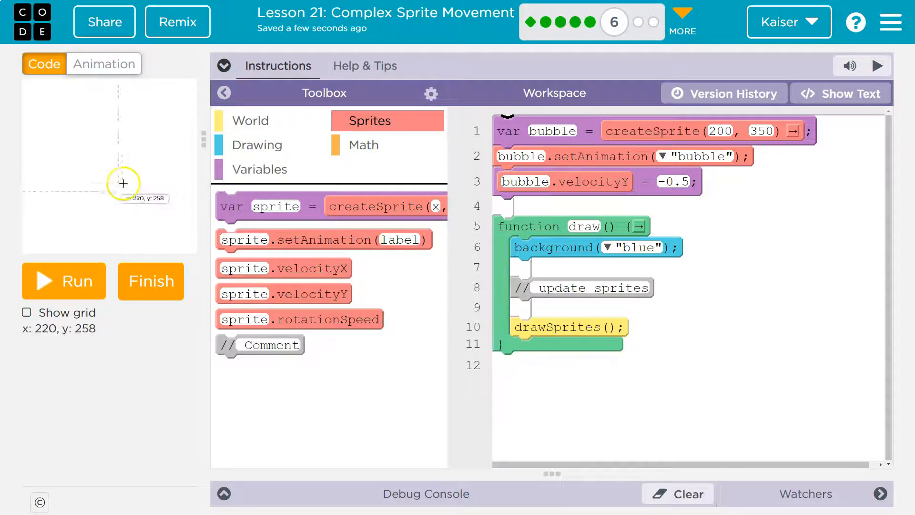
mouse_move(136, 246)
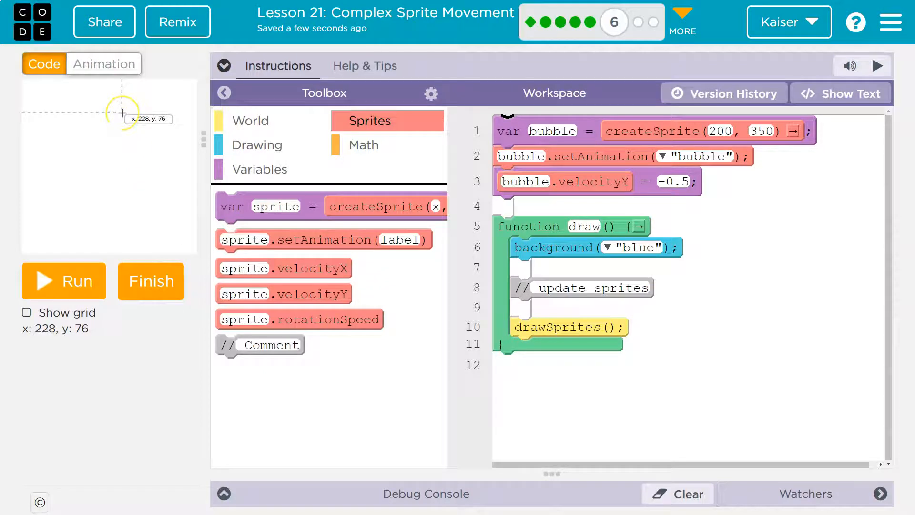
mouse_move(114, 241)
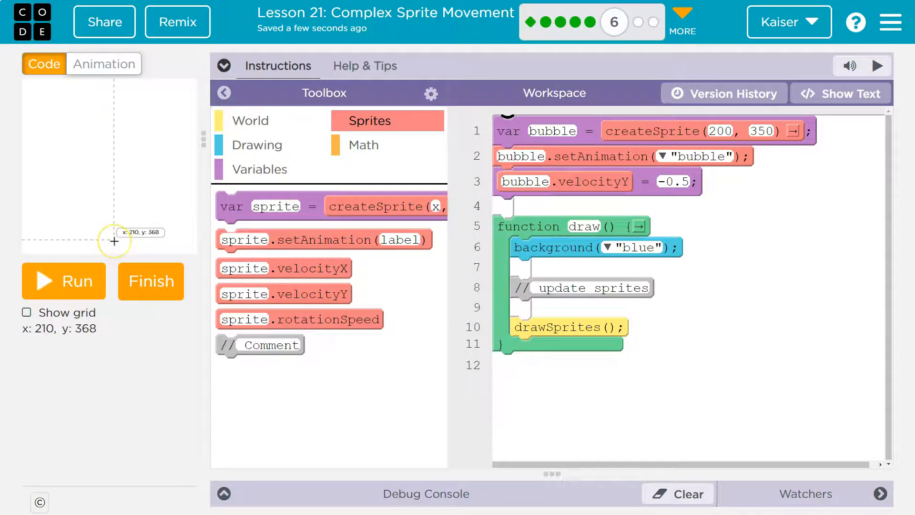
mouse_move(134, 113)
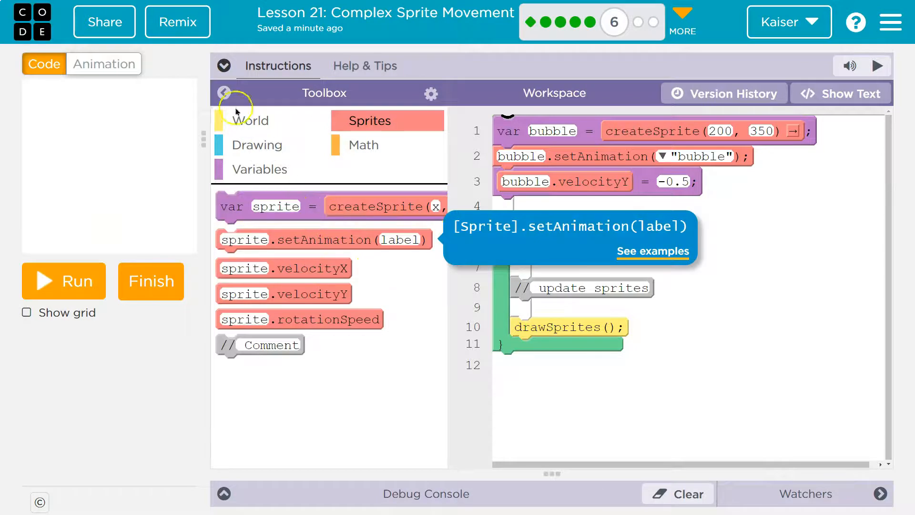
Rename the new velocityY block's sprite to 'bubble', giving bubble.velocityY = 0 inside draw.
click(223, 65)
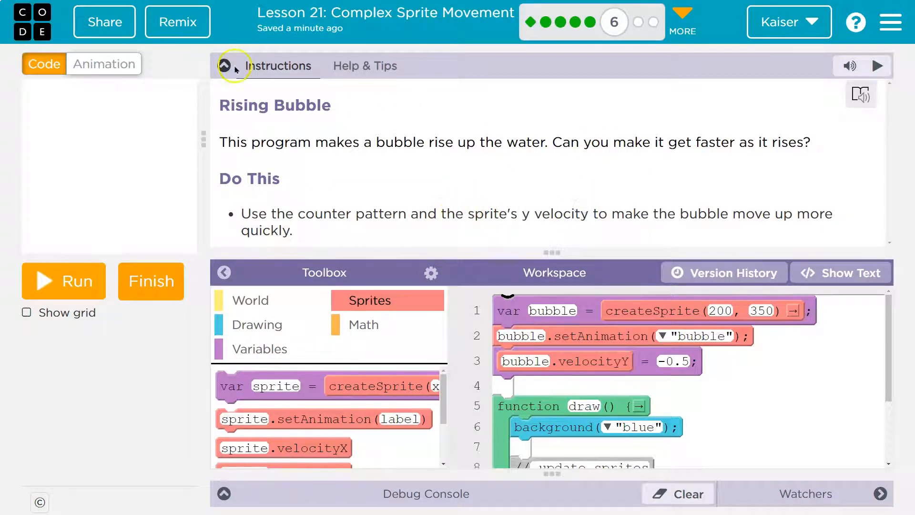
click(223, 65)
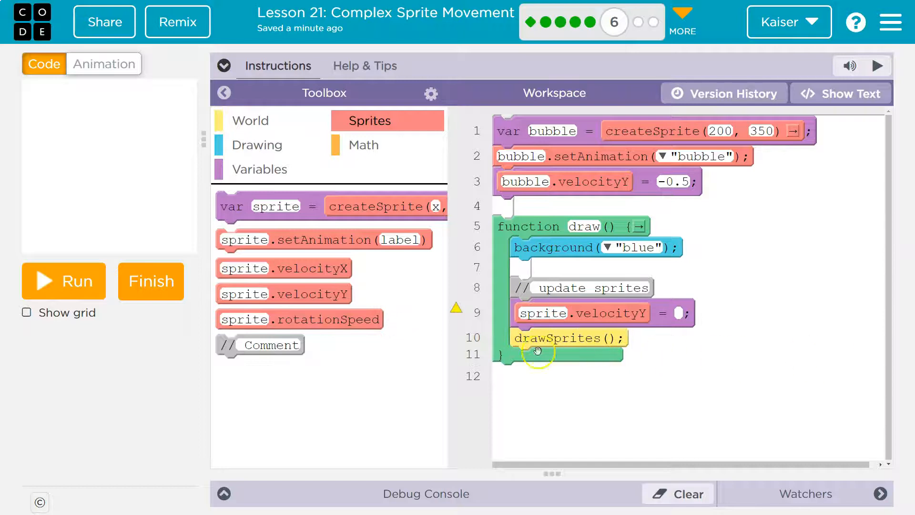
double_click(542, 312)
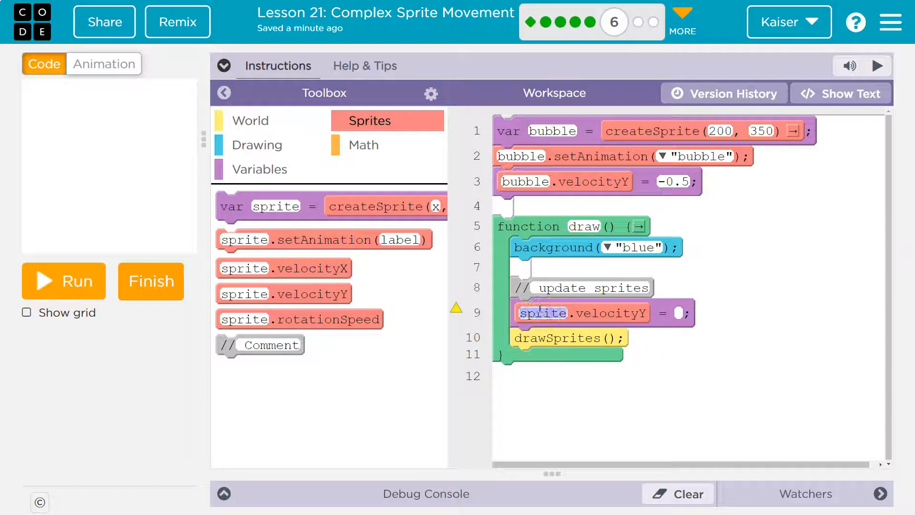
text(bbbu)
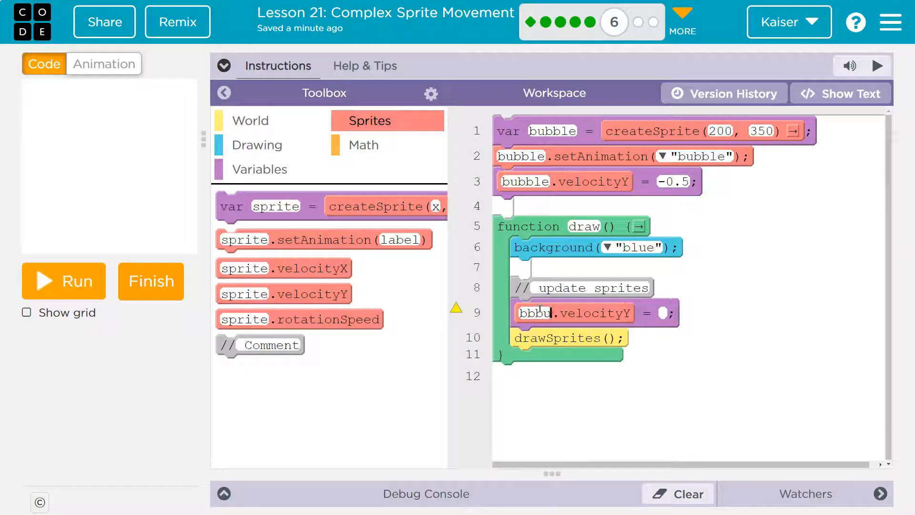
text(bubble)
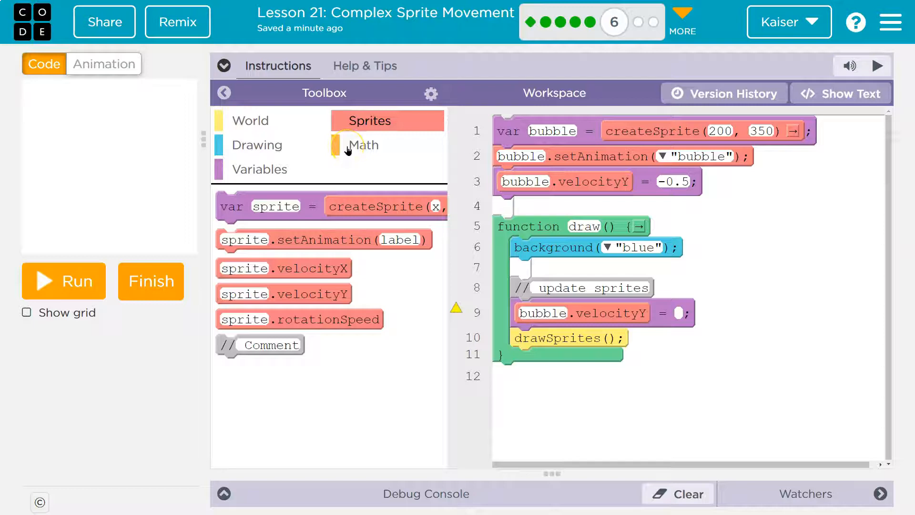
Replace the 0 with a subtraction so draw sets bubble.velocityY = bubble.velocityY - 0.1.
click(363, 145)
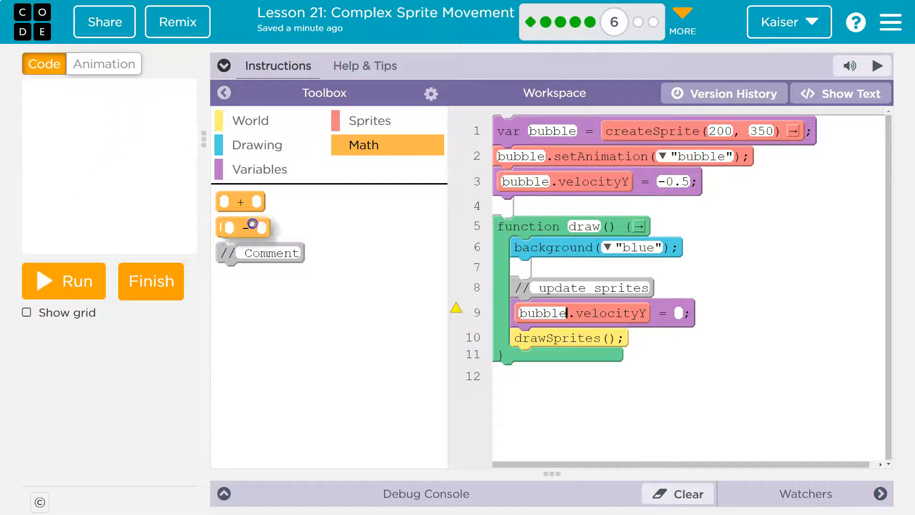
click(371, 120)
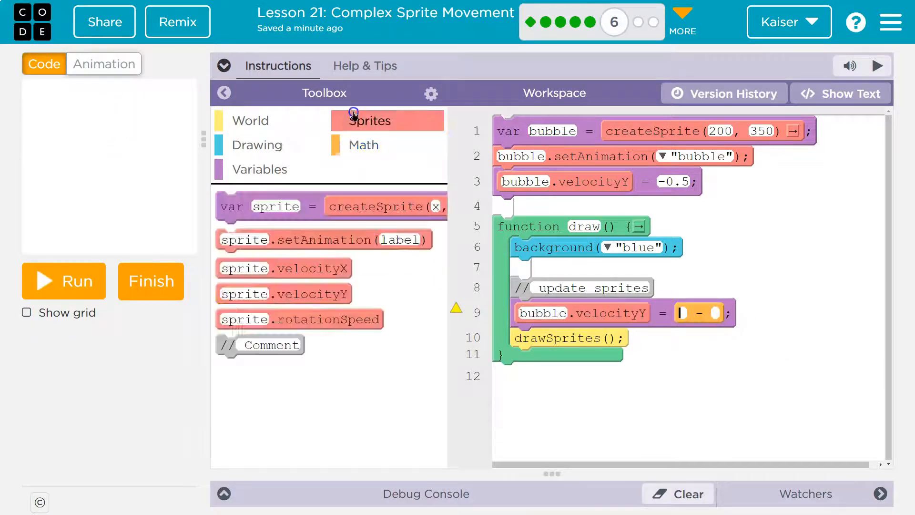
drag(283, 294, 726, 330)
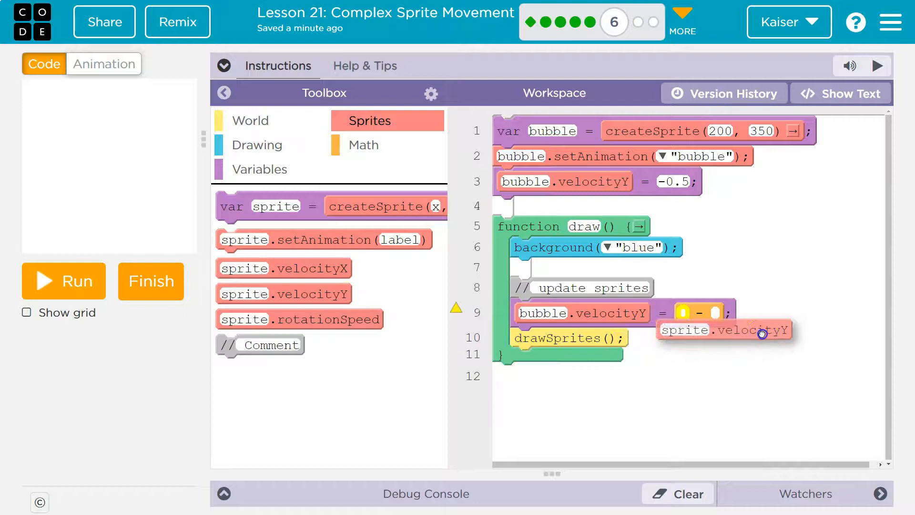
drag(723, 329, 748, 316)
text(bubble)
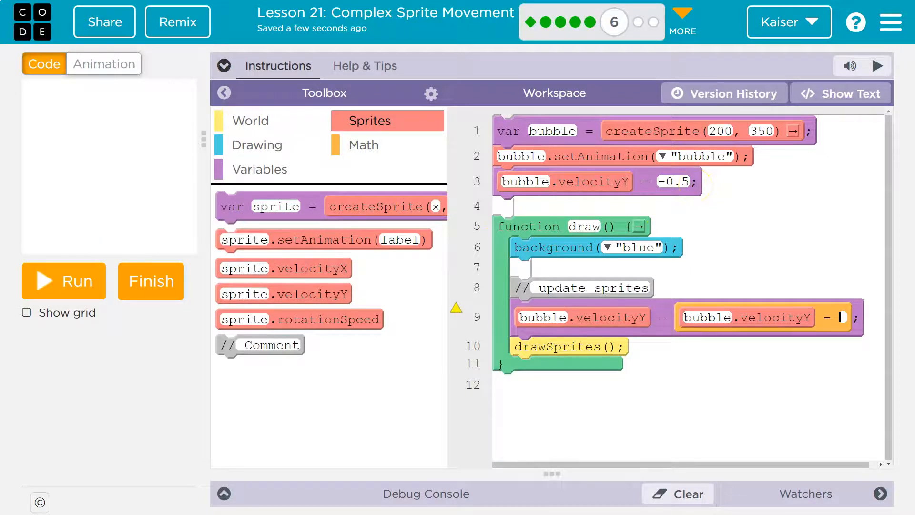
click(672, 181)
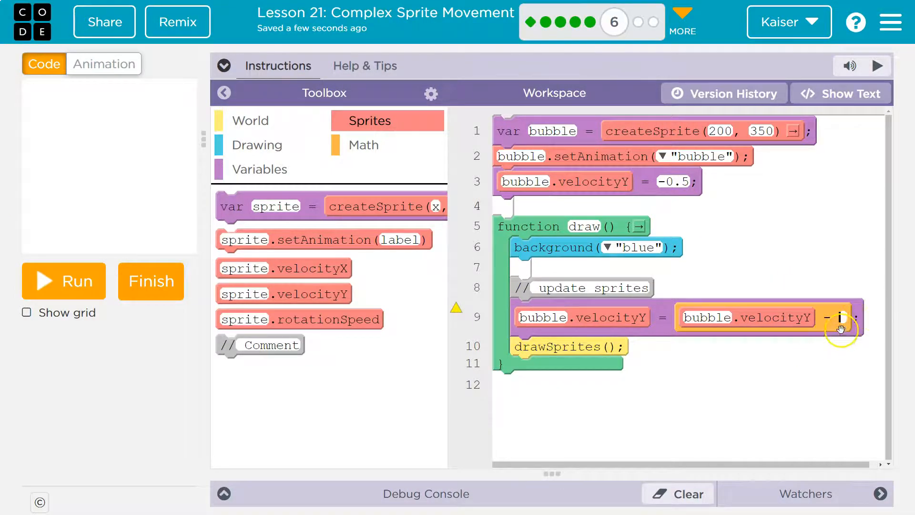
text(0.1)
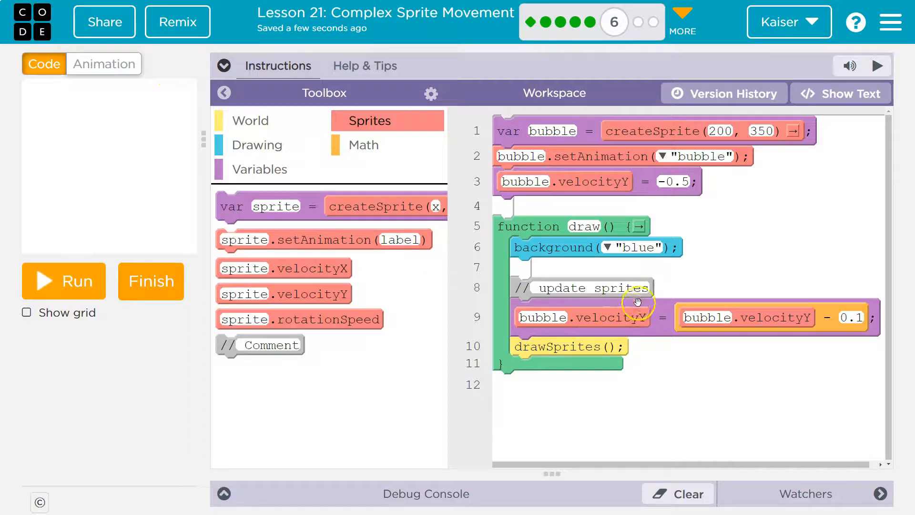
mouse_move(583, 243)
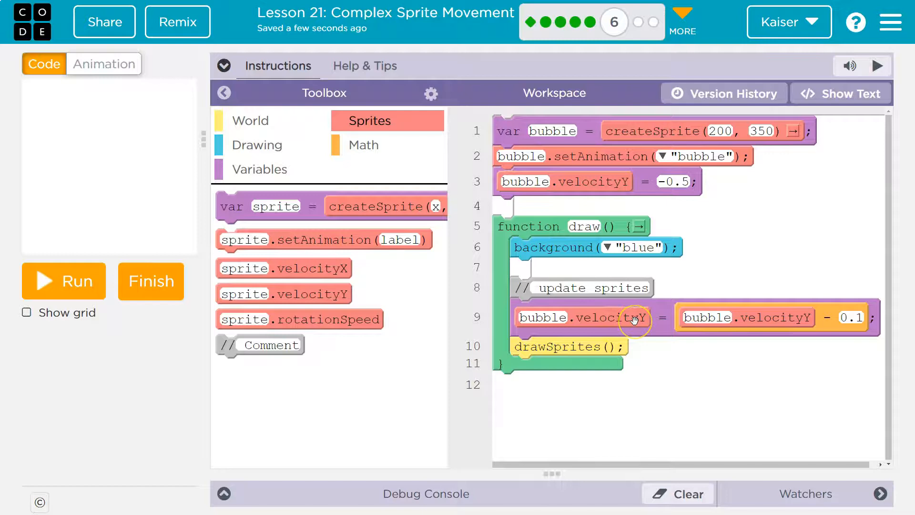
mouse_move(639, 305)
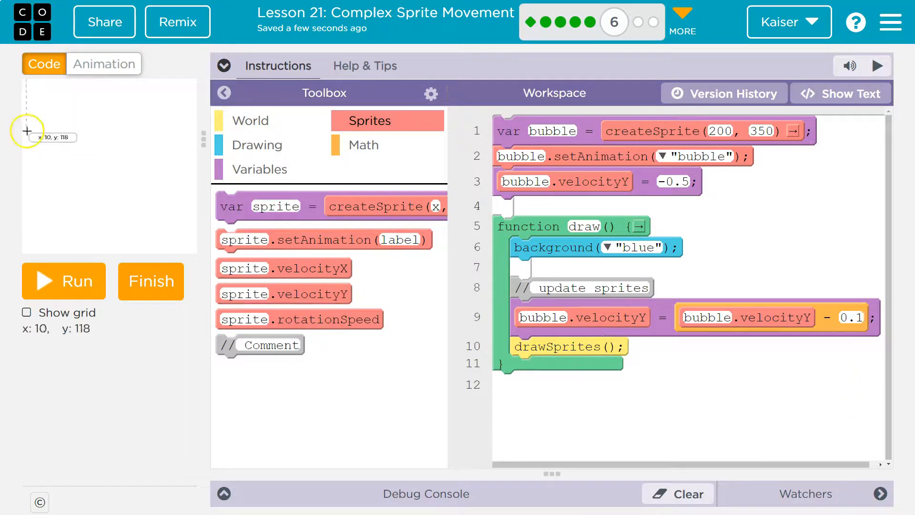
mouse_move(120, 229)
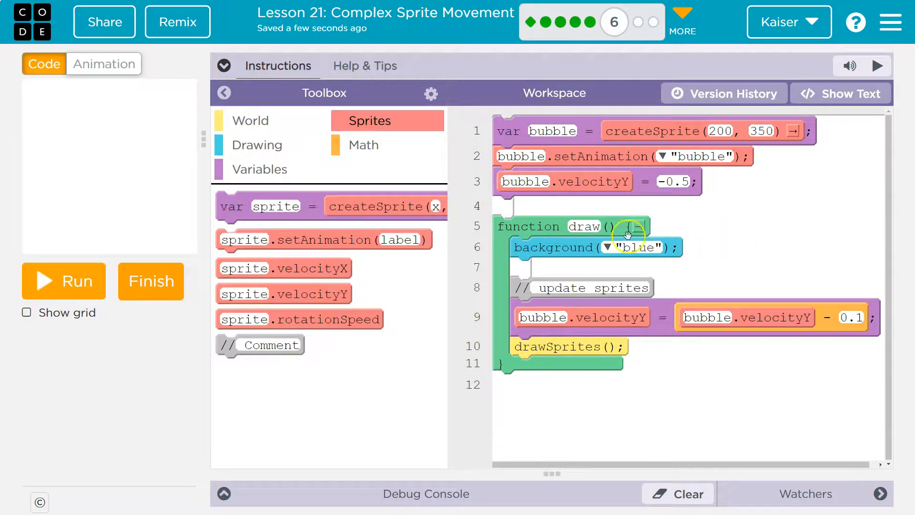
mouse_move(572, 254)
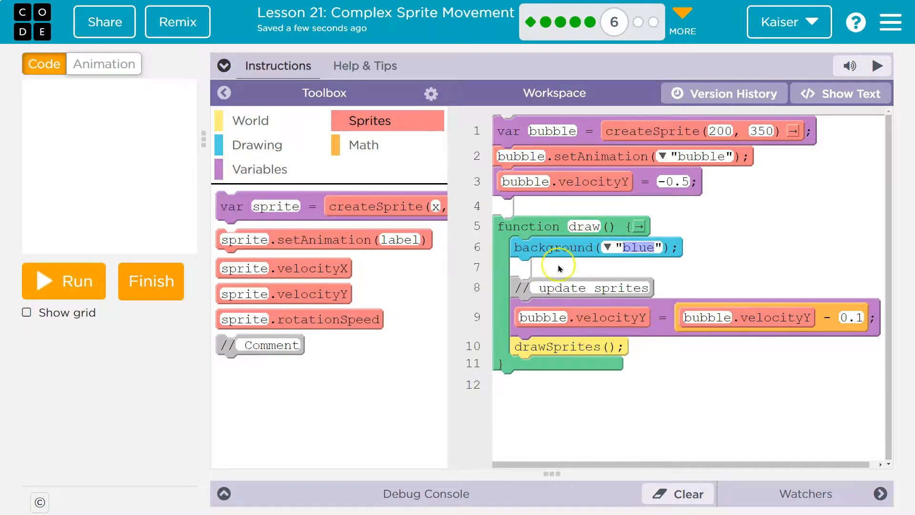
click(63, 280)
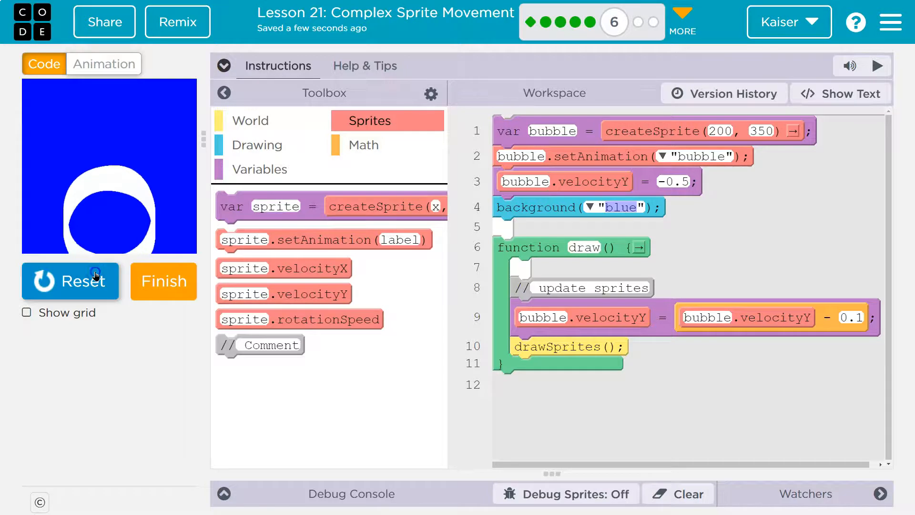
click(69, 280)
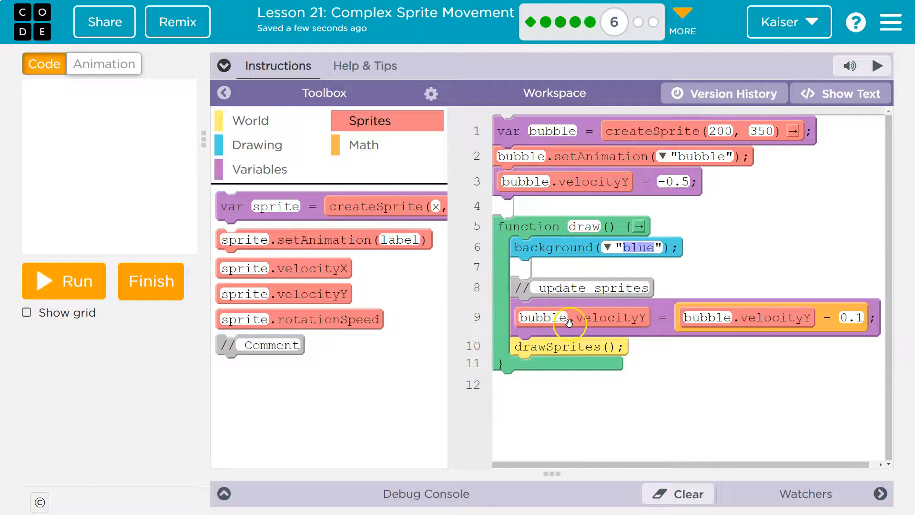
mouse_move(605, 313)
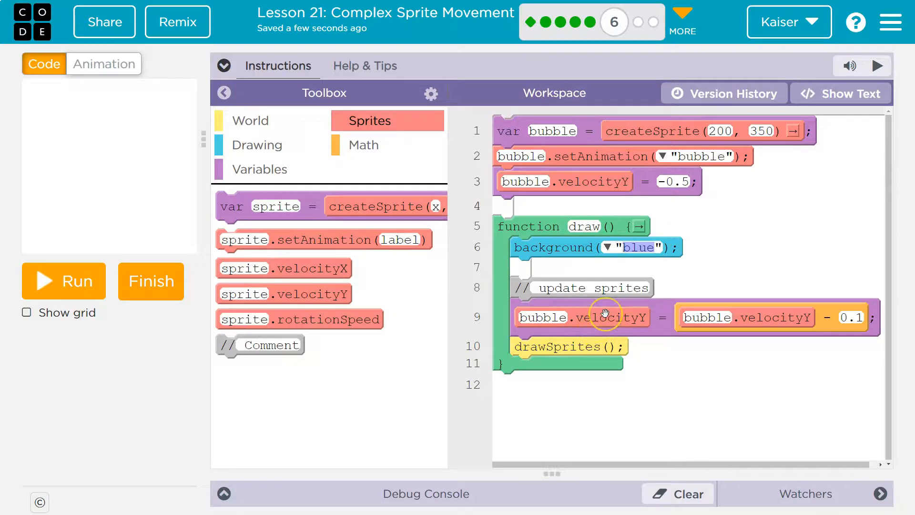
mouse_move(605, 317)
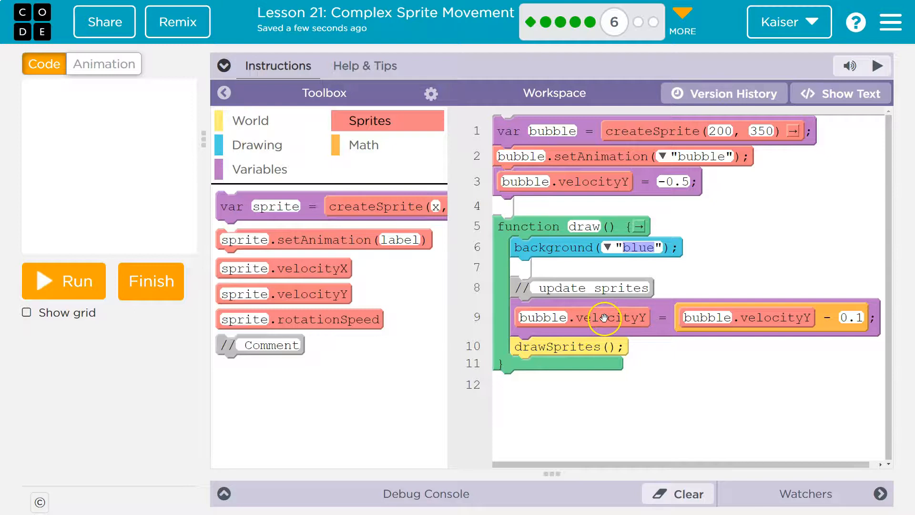
mouse_move(761, 309)
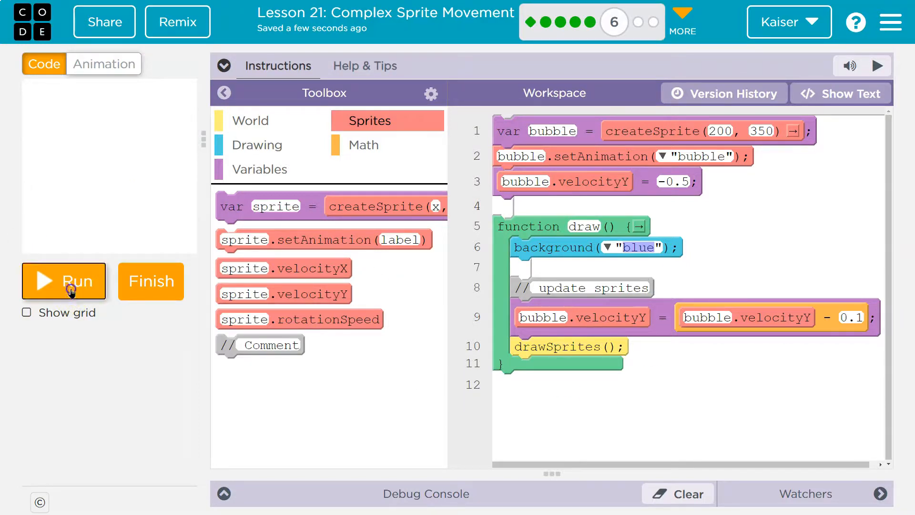
Test the bubble, then change the subtracted amount to 0.3 and run again.
click(64, 280)
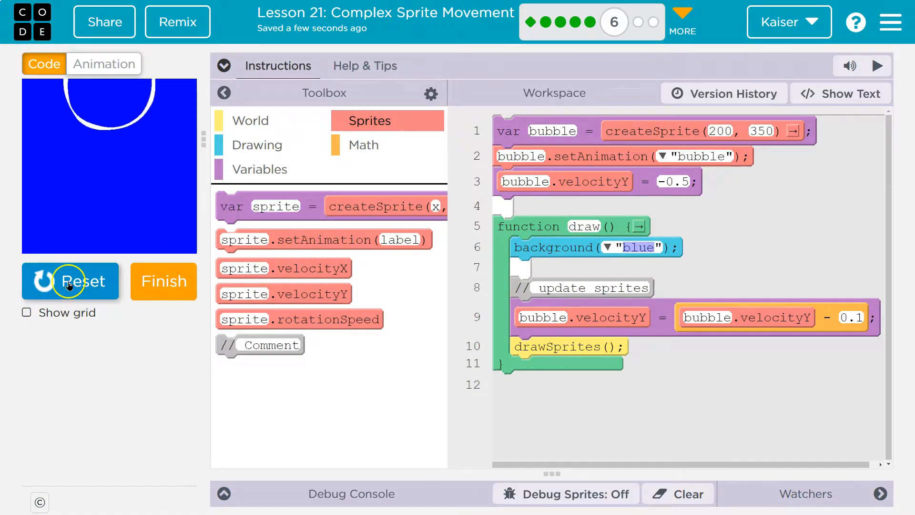
click(69, 281)
text(0.2)
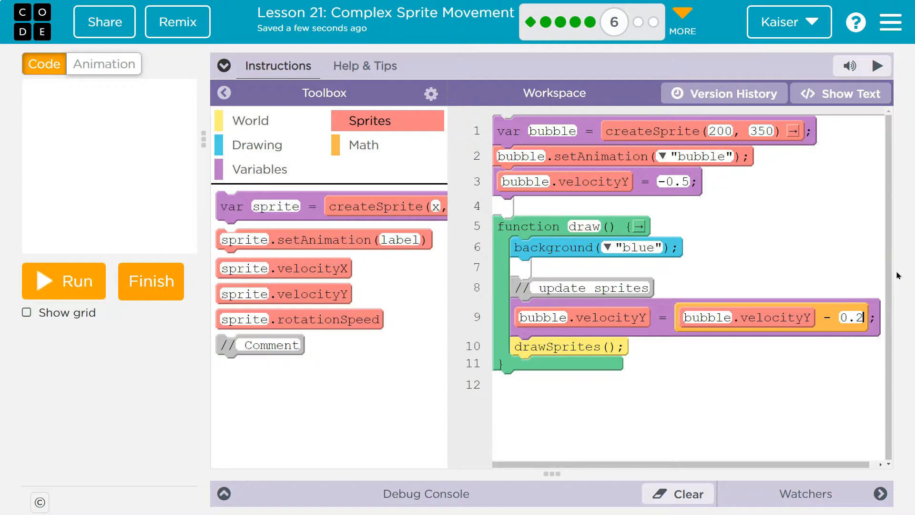
click(64, 280)
text(0.3)
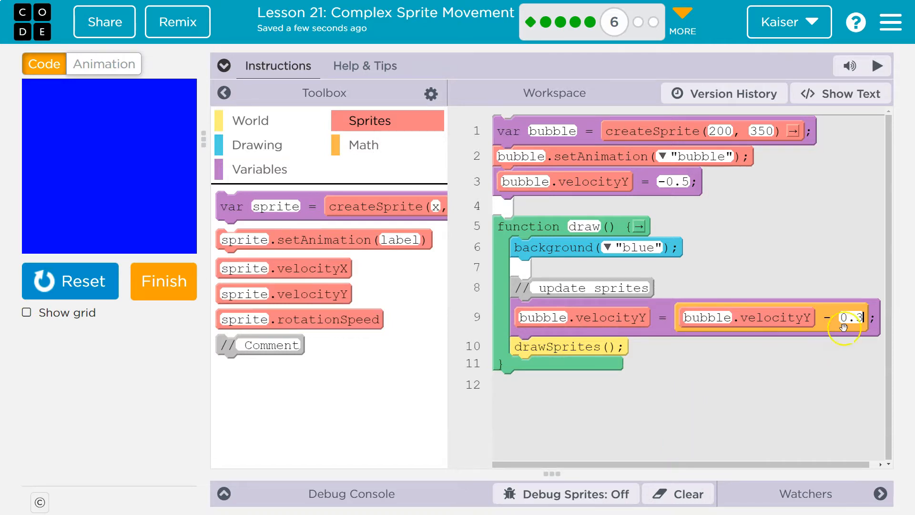
mouse_move(223, 244)
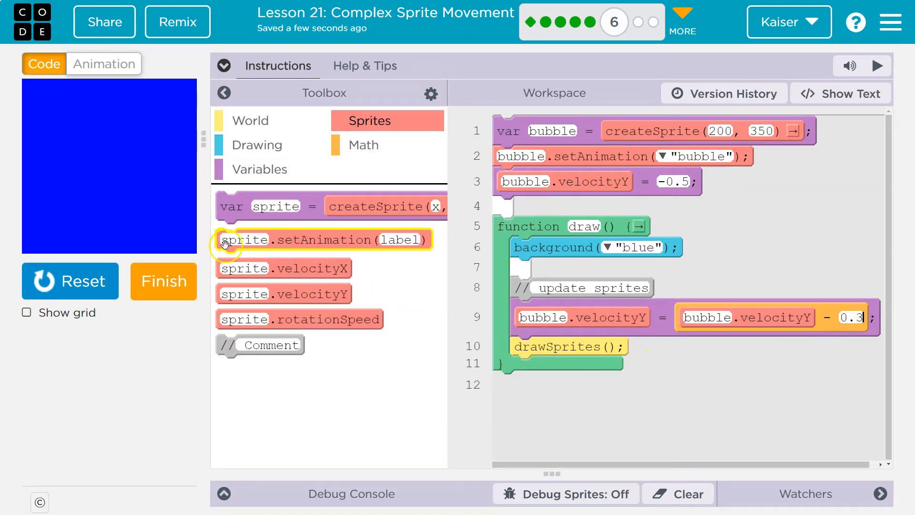